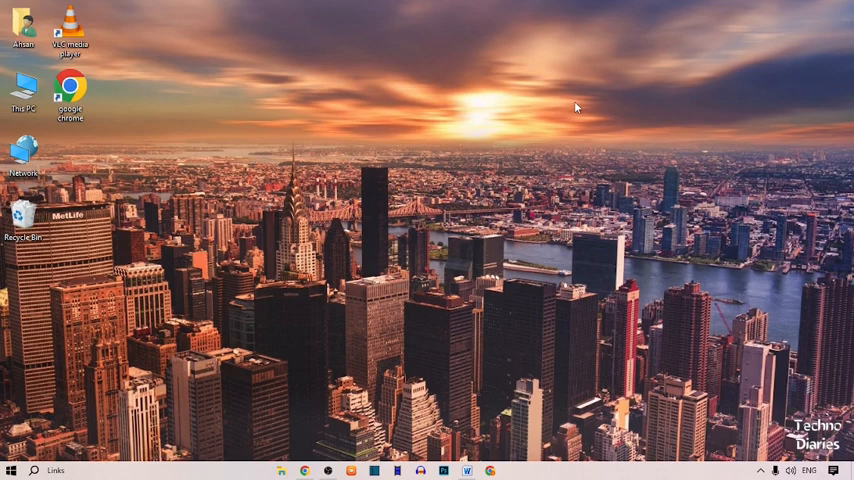
pyautogui.moveTo(44, 436)
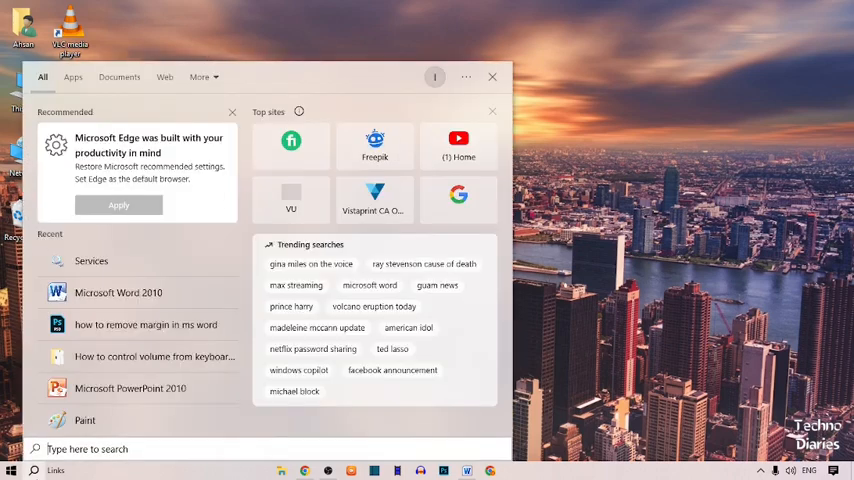
# Search for 'ser' from the taskbar to bring up the Services console.
pyautogui.write('ser')
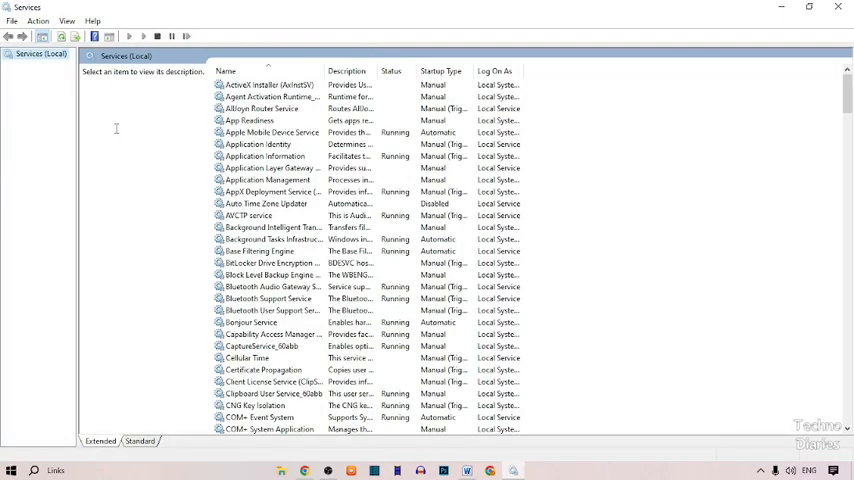
pyautogui.moveTo(132, 128)
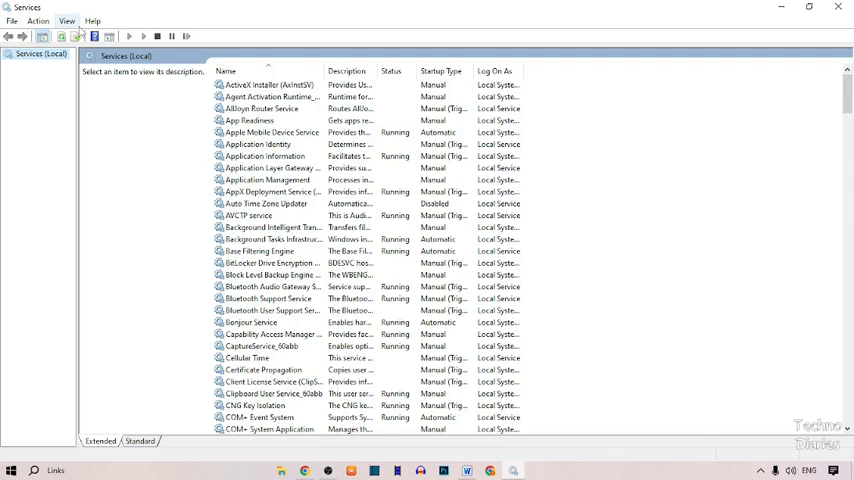
# Scroll the services list down to the S entries until SysMain is visible.
pyautogui.scroll(-3)
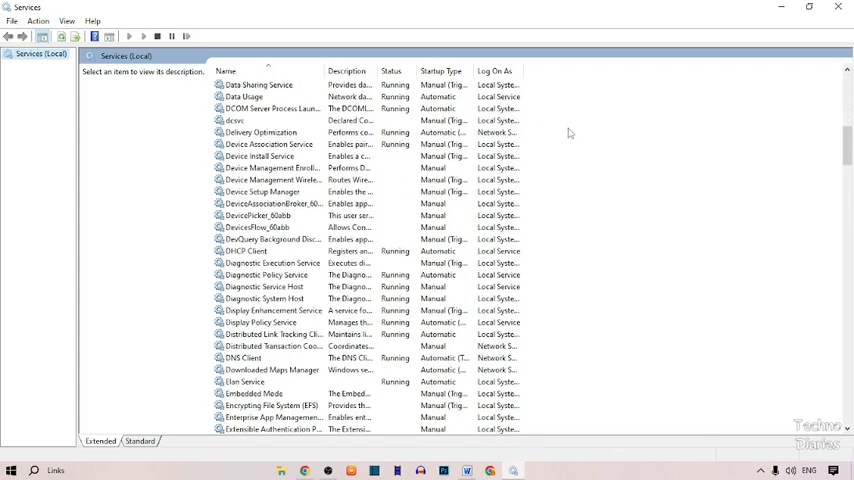
pyautogui.scroll(-3)
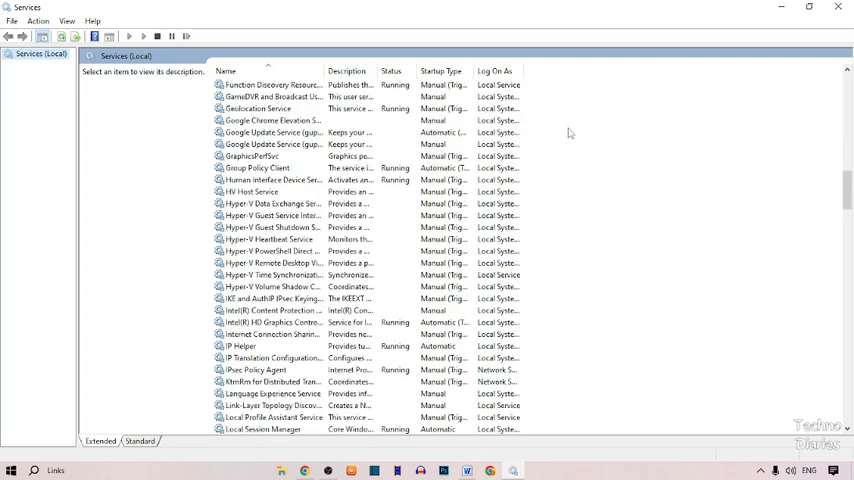
pyautogui.scroll(-3)
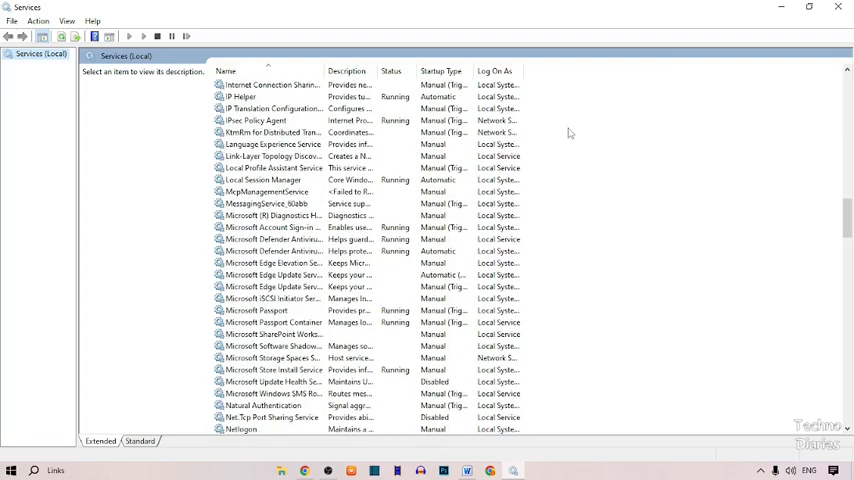
pyautogui.scroll(-3)
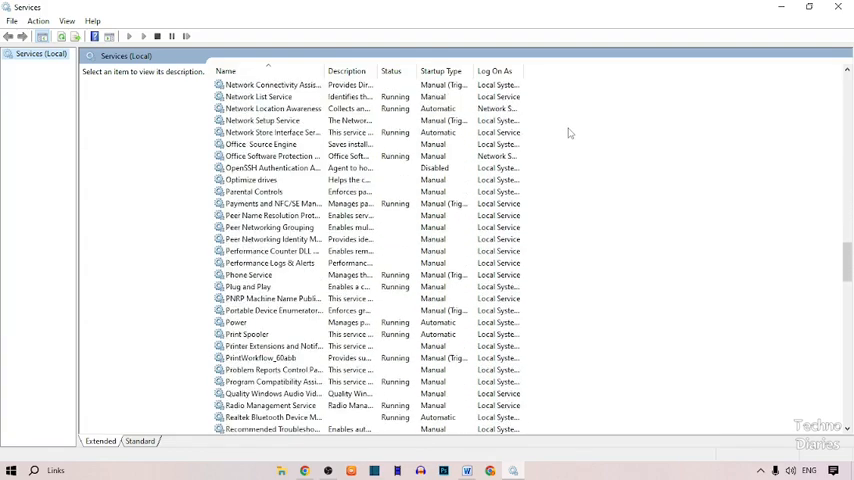
pyautogui.scroll(-3)
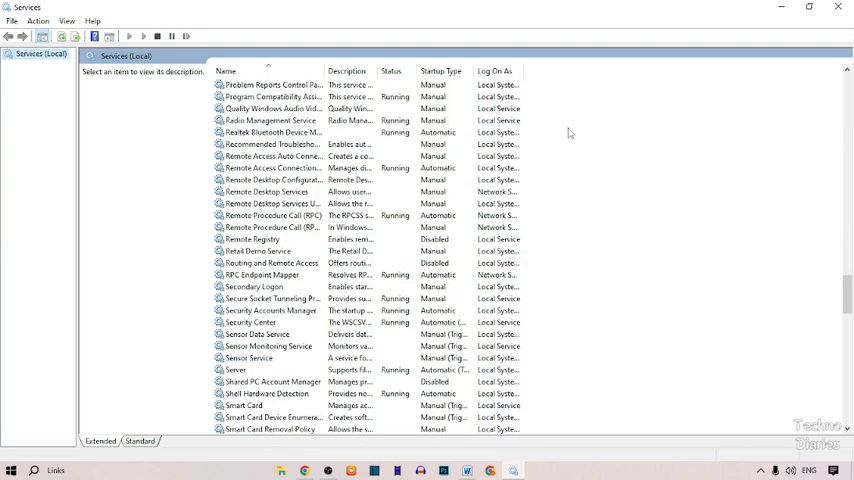
pyautogui.scroll(-3)
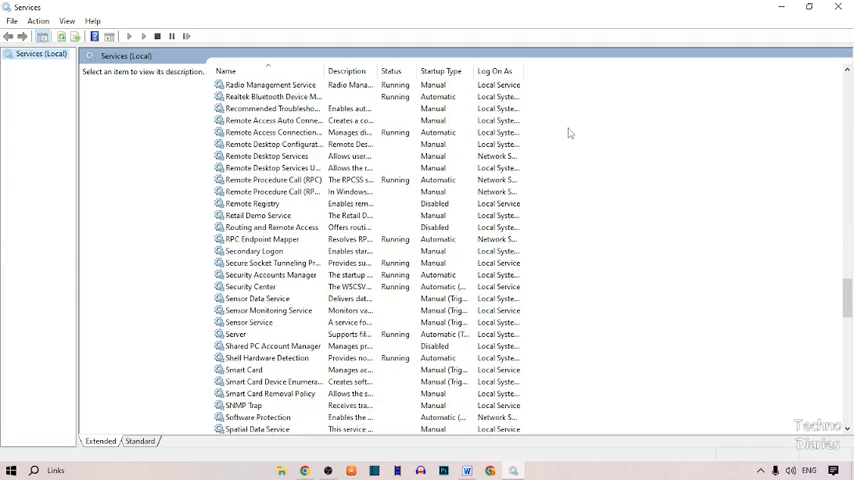
pyautogui.scroll(-3)
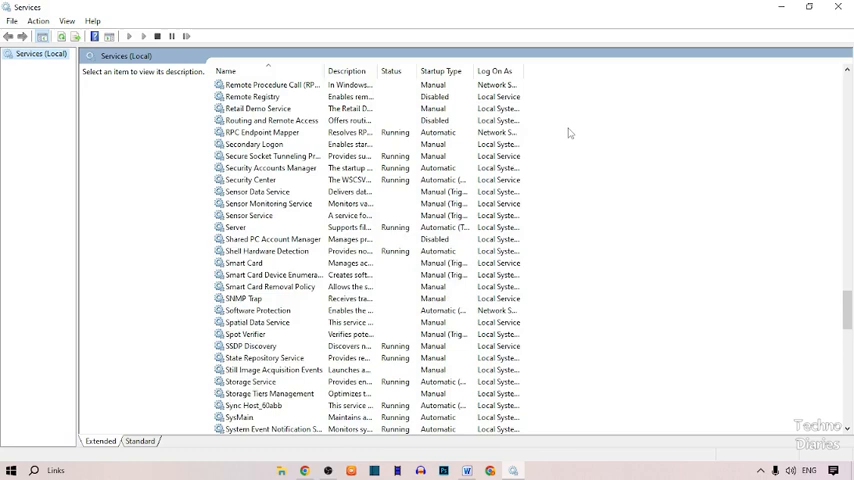
pyautogui.scroll(-3)
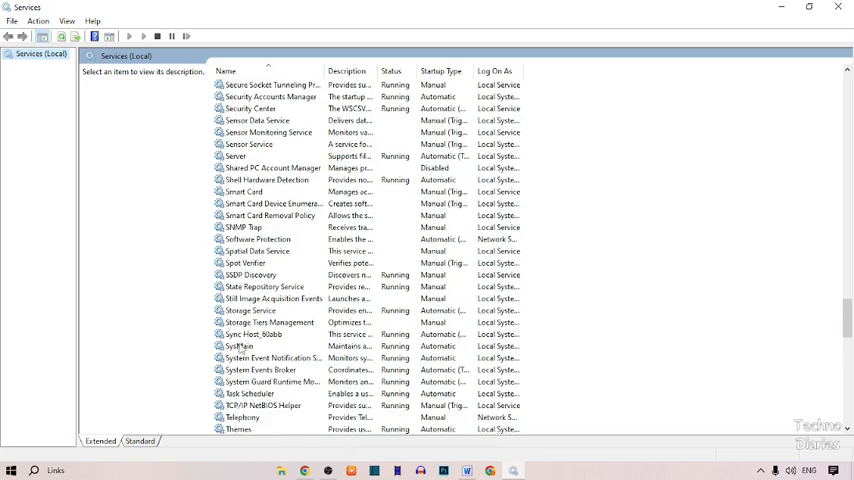
# Stop the SysMain service from its context menu.
pyautogui.click(240, 346)
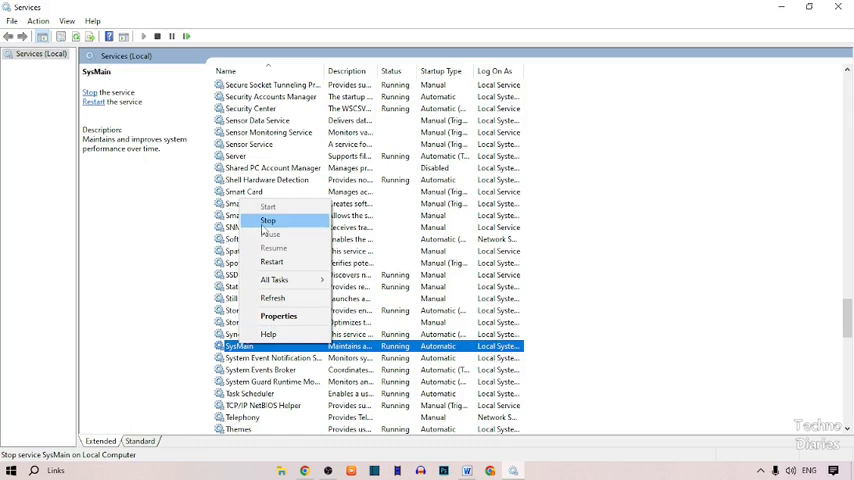
pyautogui.click(268, 220)
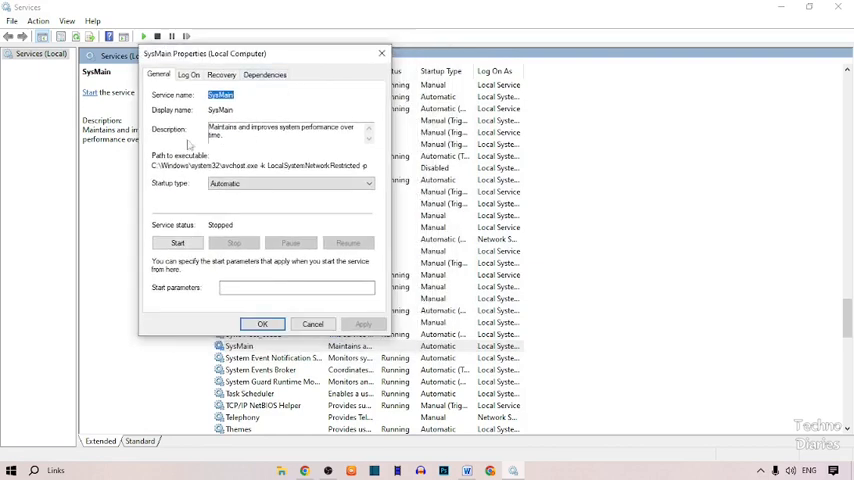
pyautogui.moveTo(156, 190)
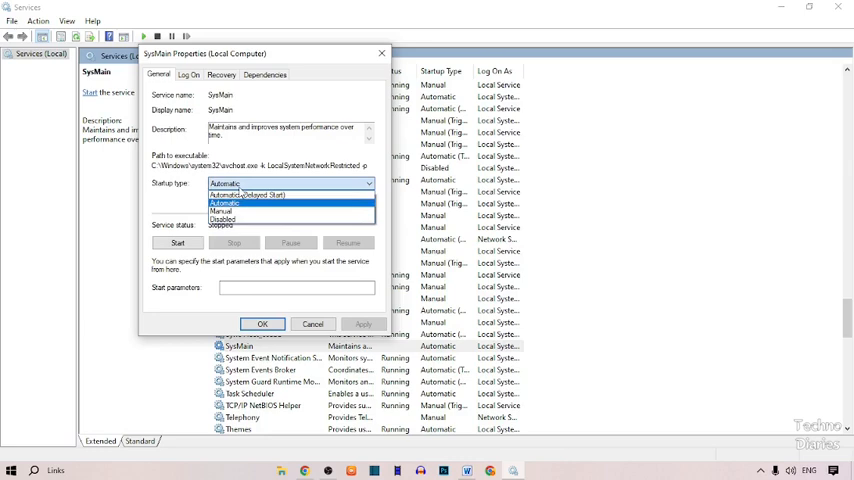
# Set SysMain's startup type to Disabled and apply it.
pyautogui.click(222, 220)
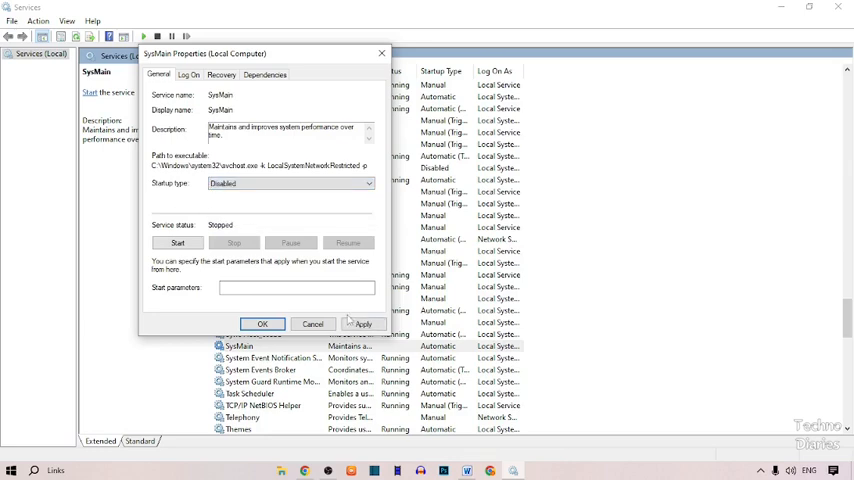
pyautogui.click(362, 324)
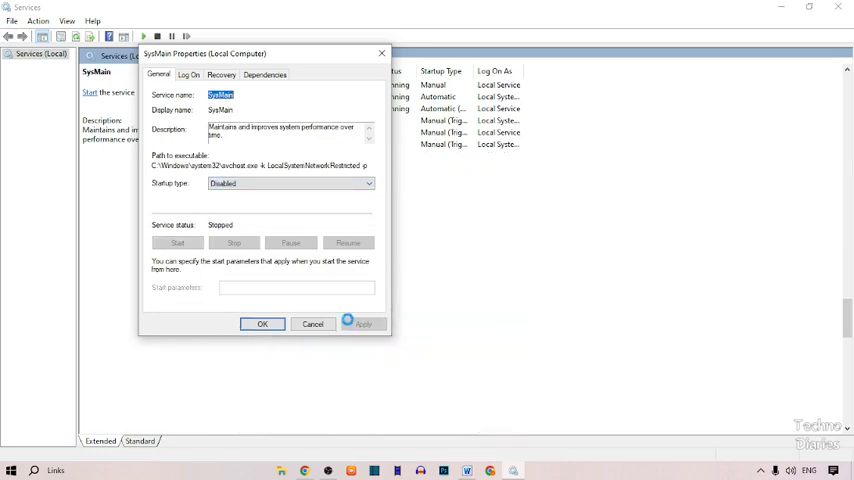
pyautogui.click(262, 324)
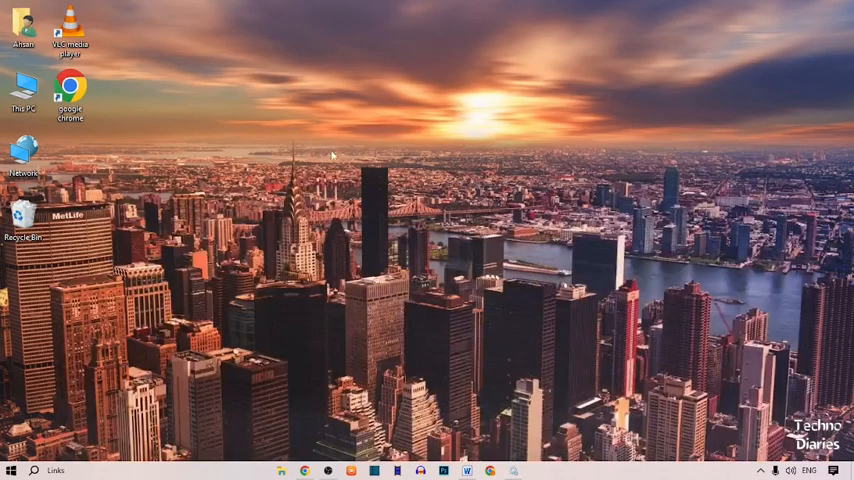
# Bring up the Start menu over the desktop.
pyautogui.click(12, 470)
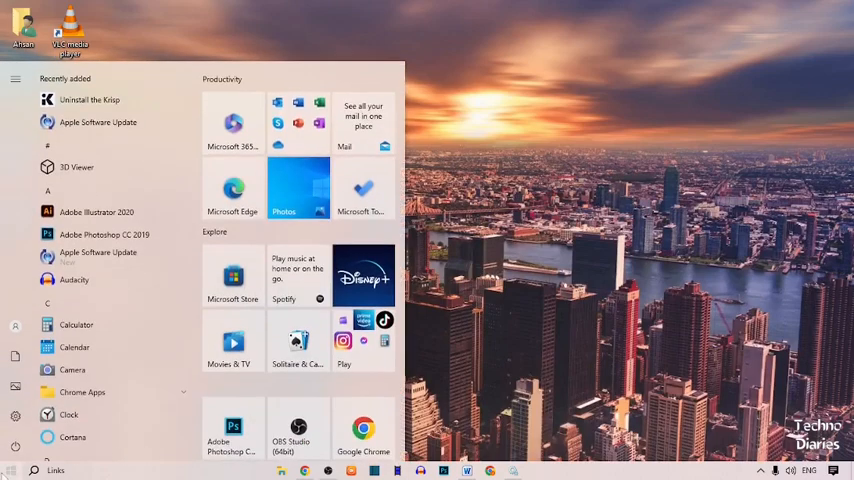